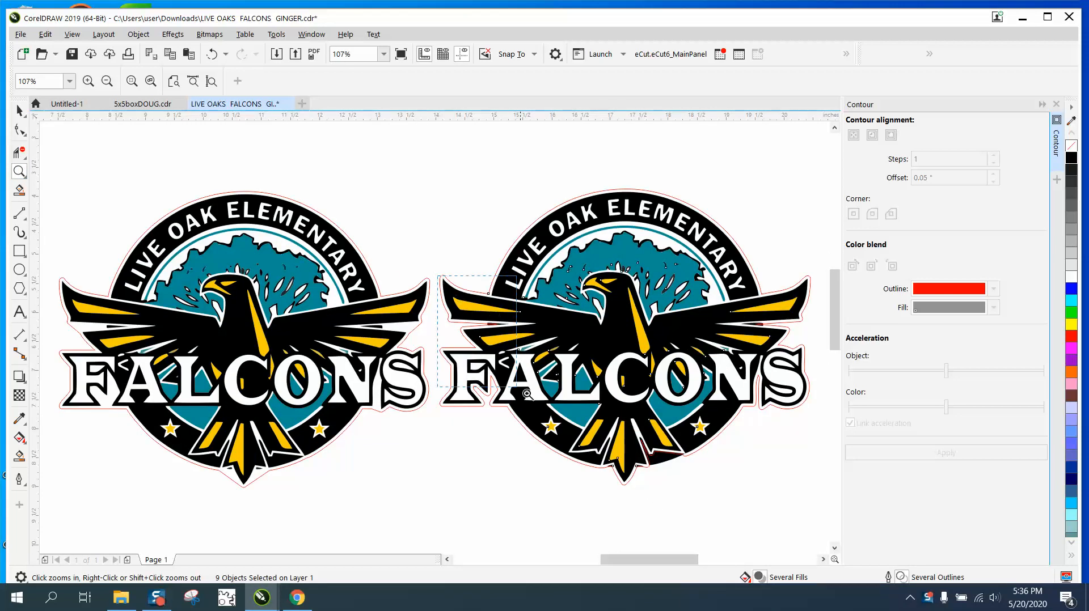
Step: Zoom in and out to inspect the cut-lines around both Falcons logos
click(528, 395)
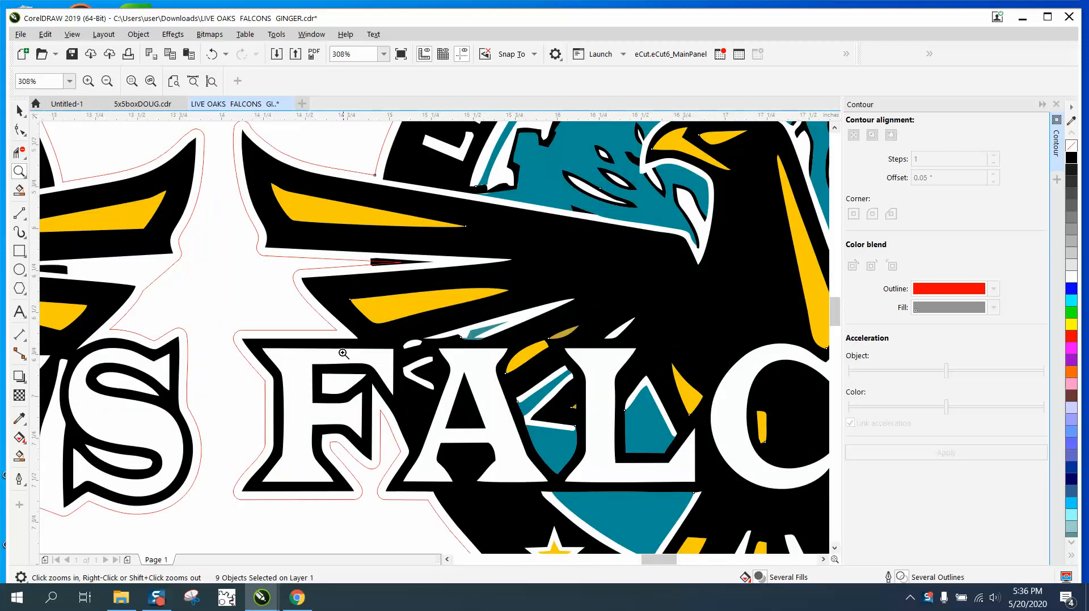
mouse_move(397, 265)
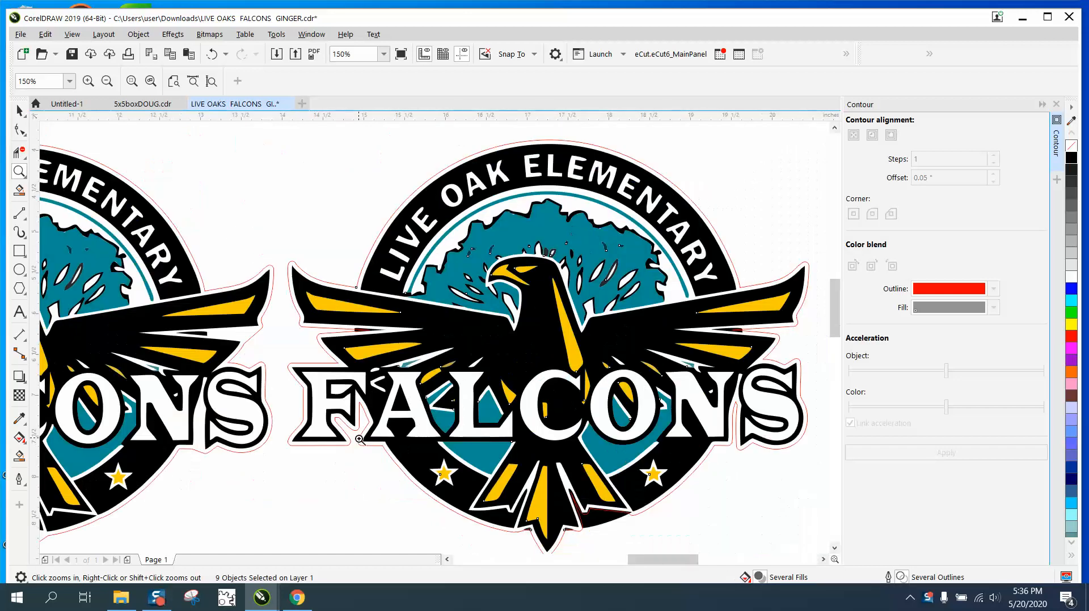
mouse_move(354, 438)
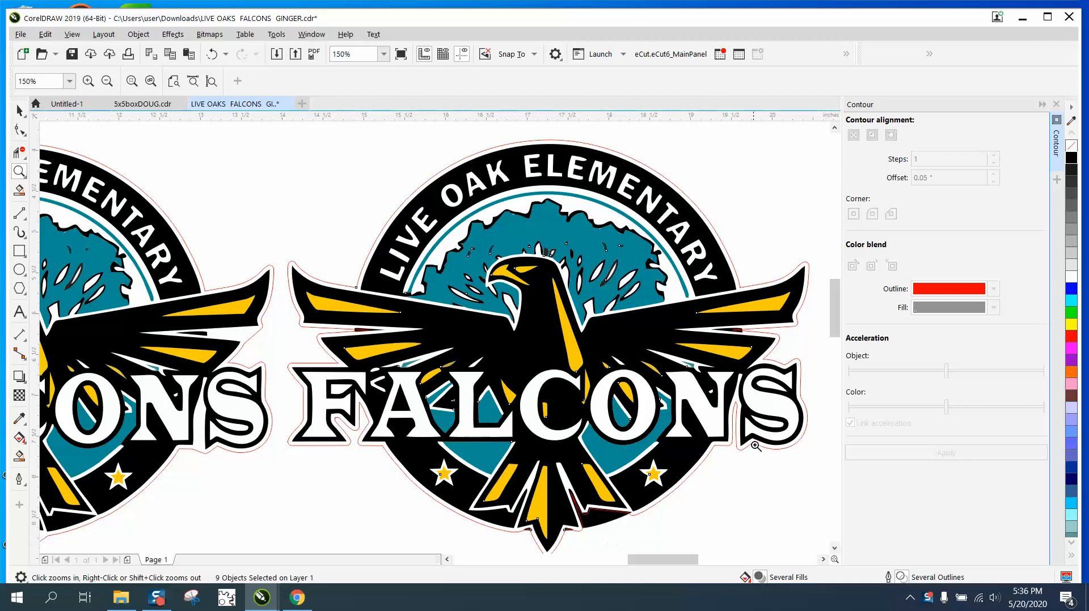
click(755, 446)
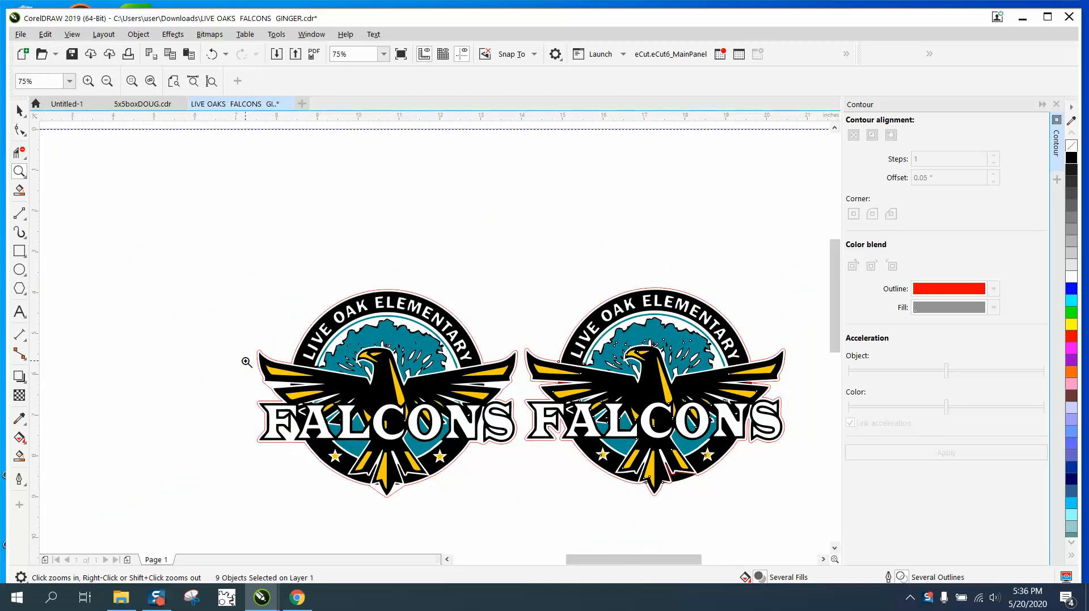
click(246, 362)
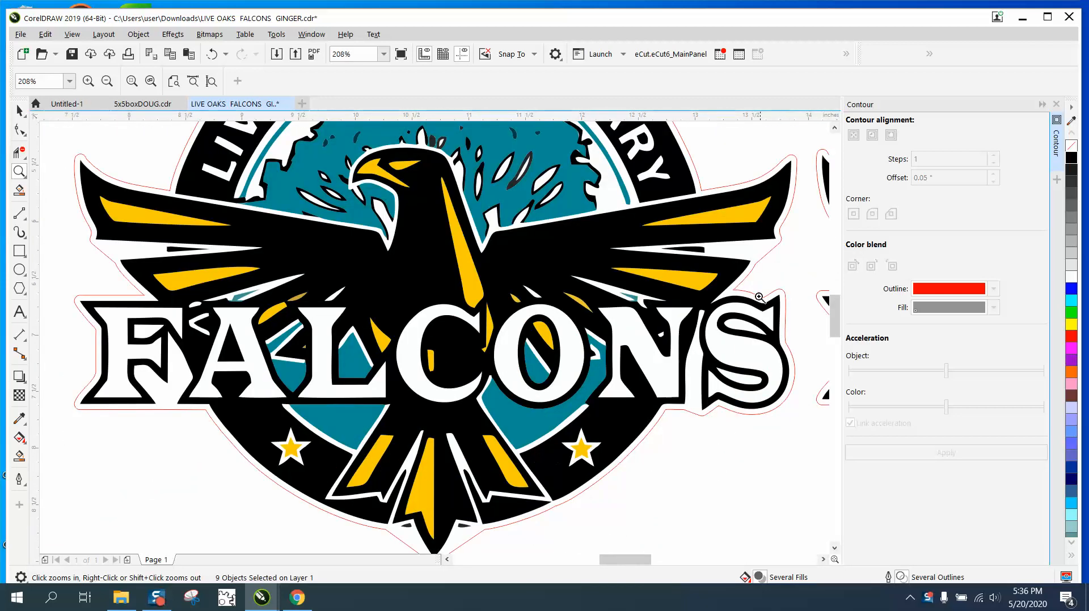
mouse_move(141, 249)
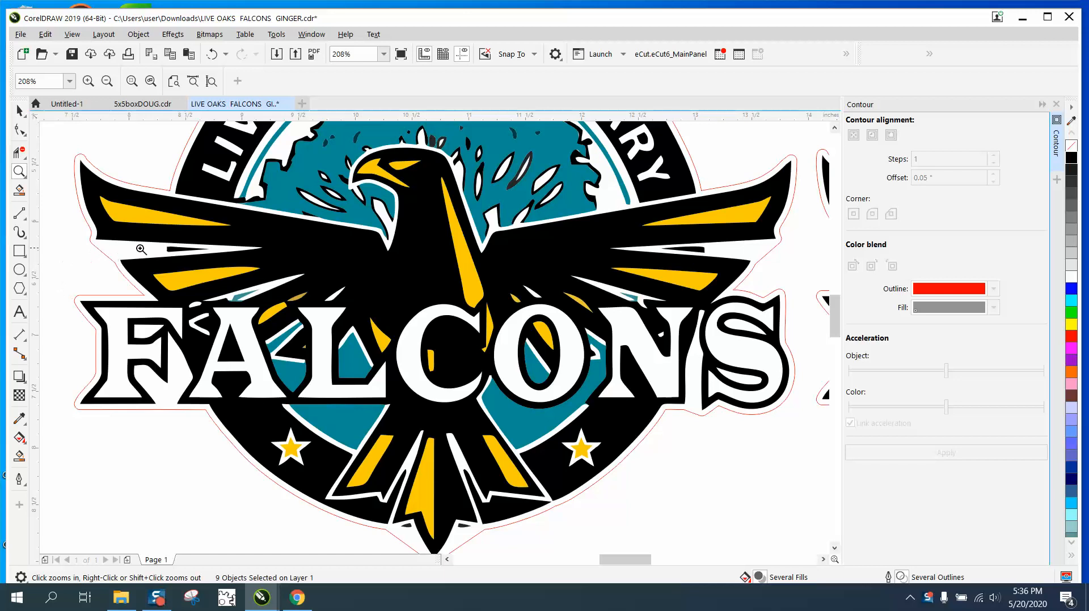
mouse_move(464, 582)
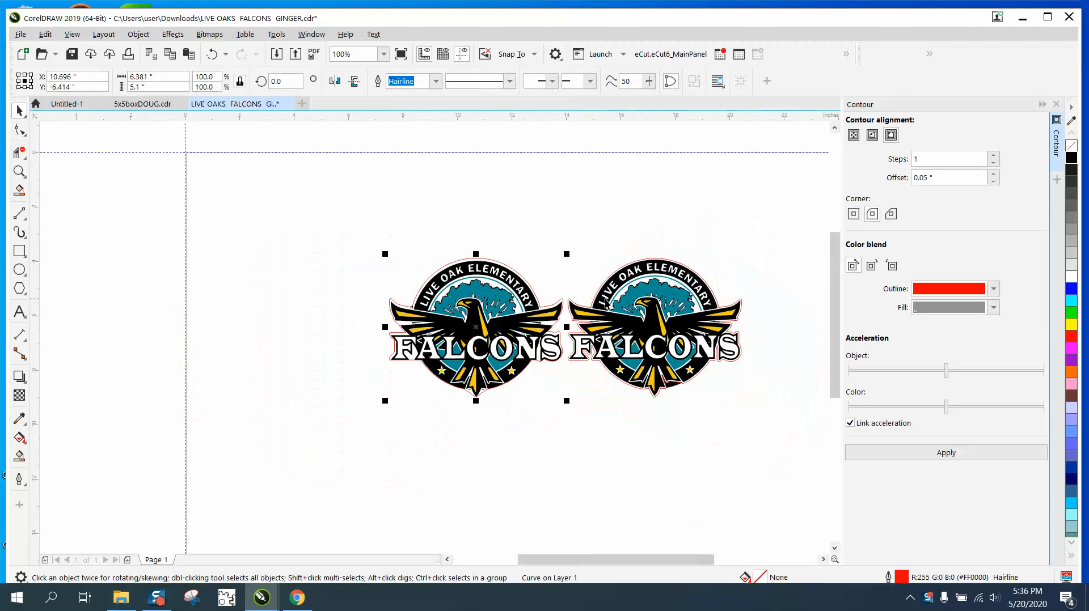
Step: Move the red contour aside and weld the left logo's pieces into one outline
click(384, 54)
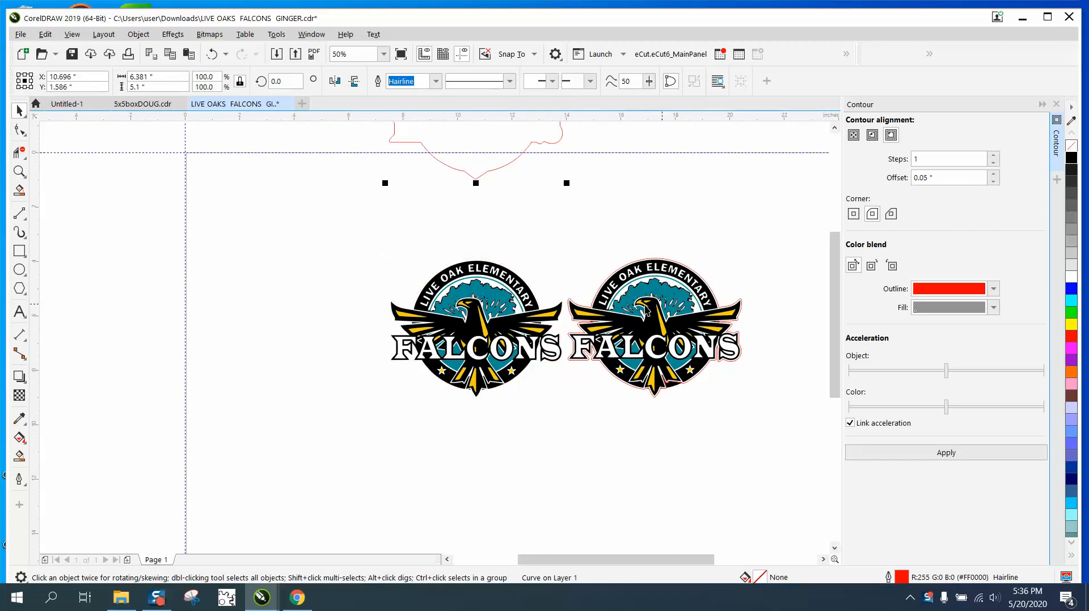
click(653, 327)
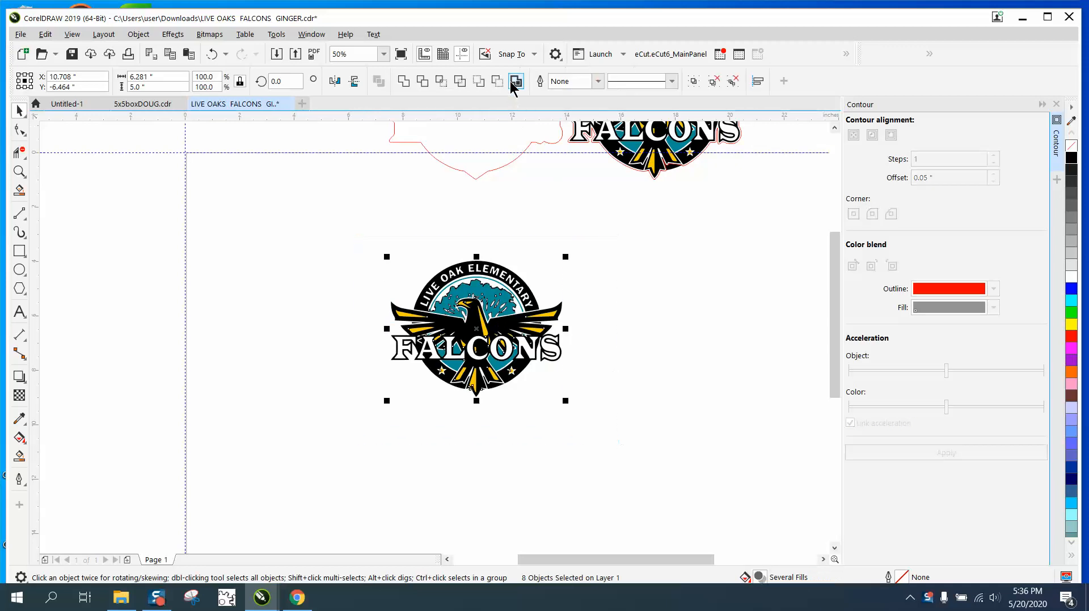
click(516, 82)
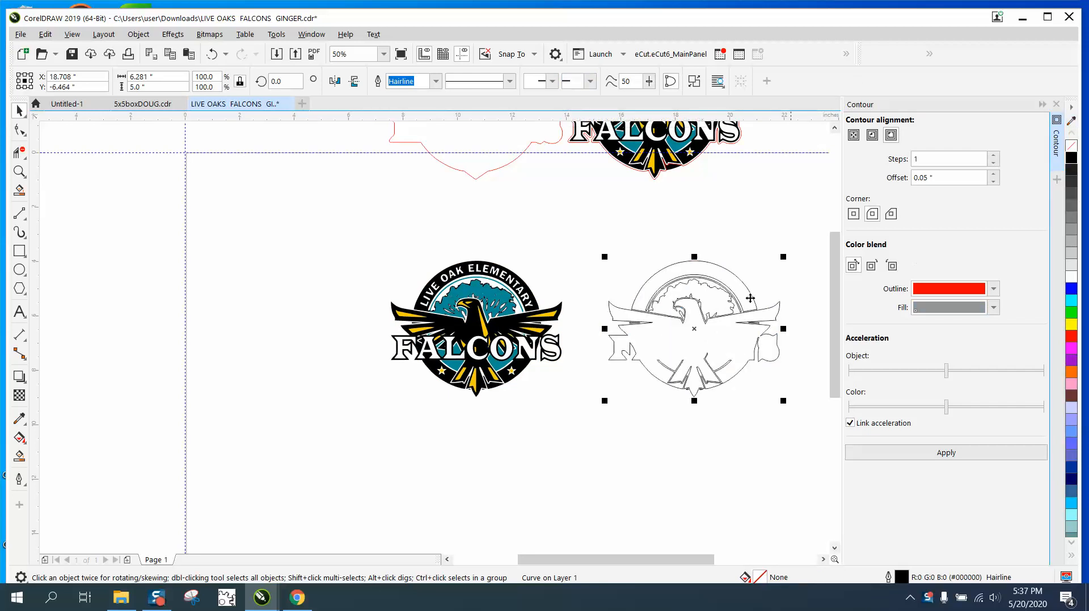
click(19, 173)
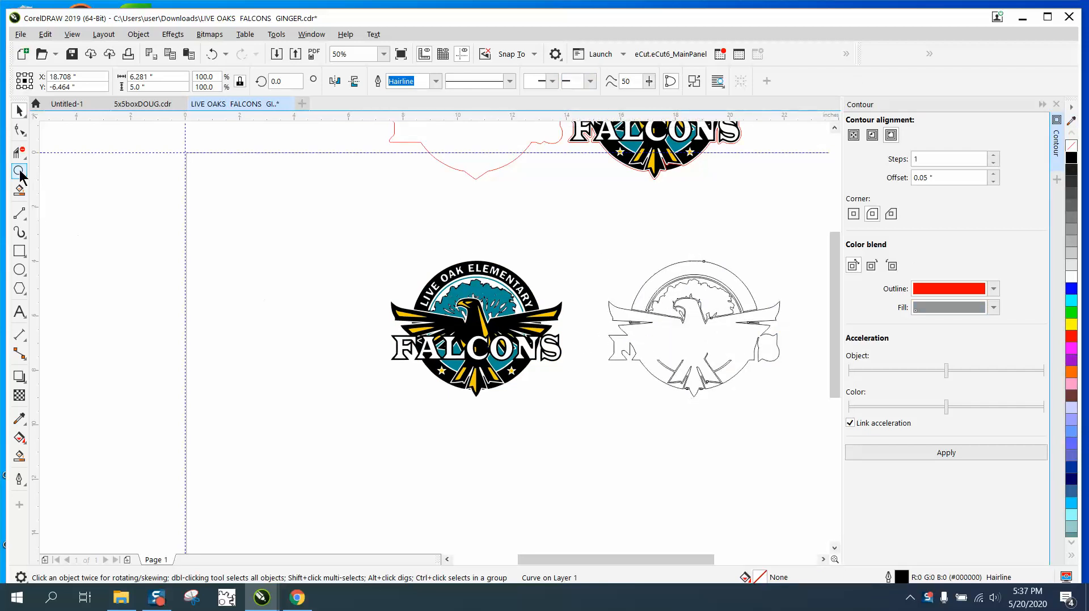
Step: Draw straight line segments closing the gaps at the merged eagle outline's bottom points
click(19, 172)
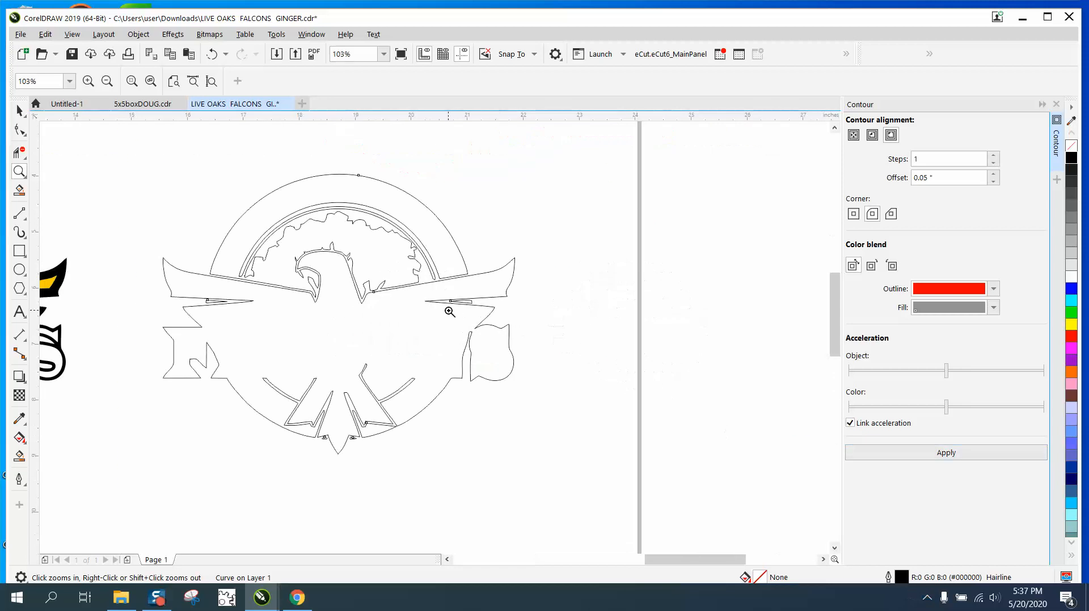
mouse_move(92, 219)
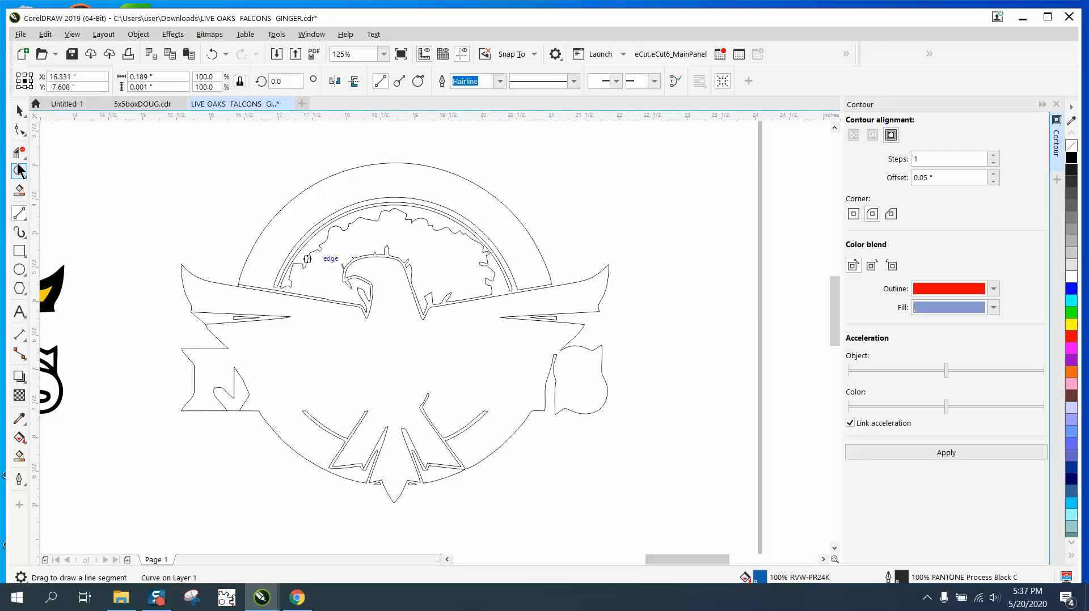
click(20, 172)
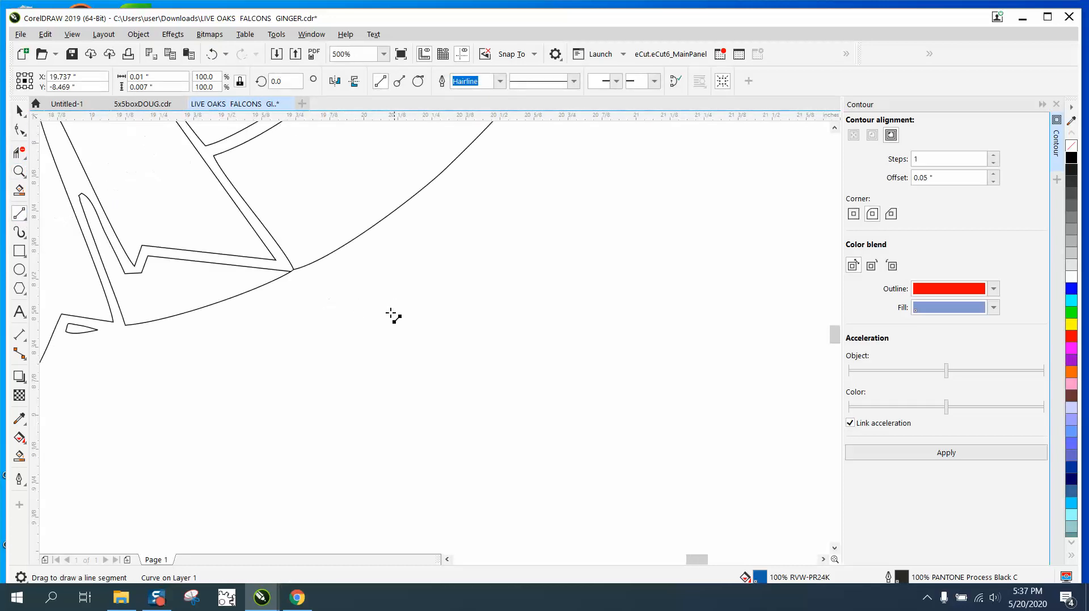
click(383, 53)
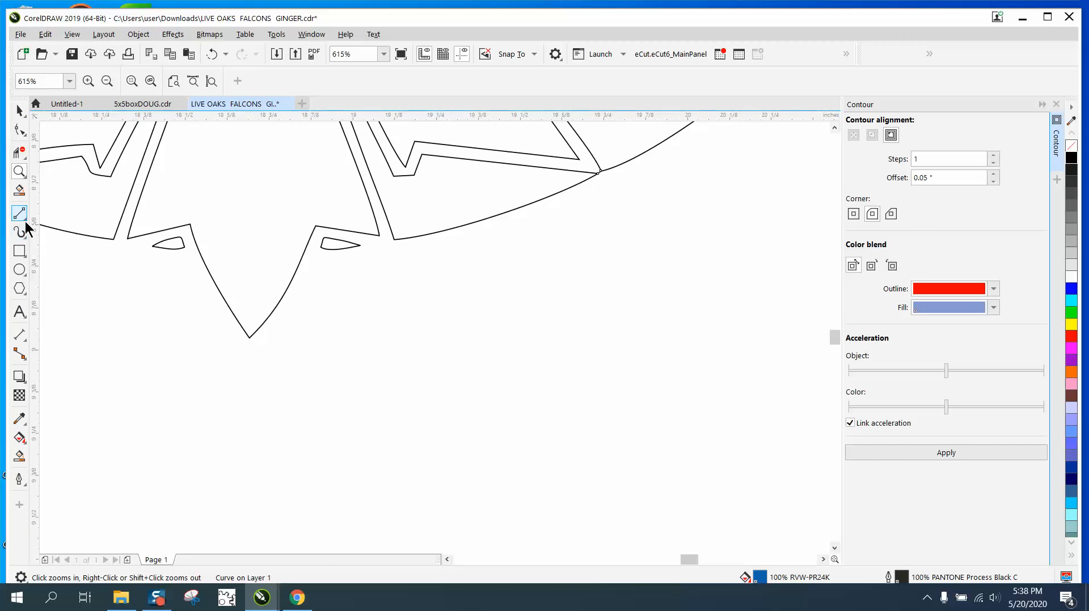
click(19, 213)
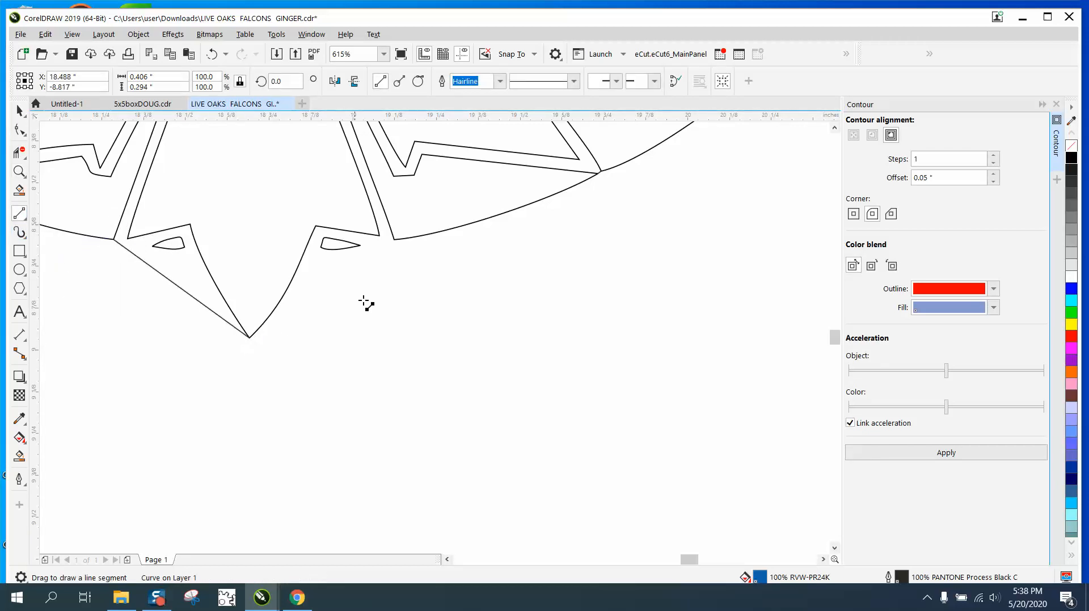
drag(394, 238, 251, 347)
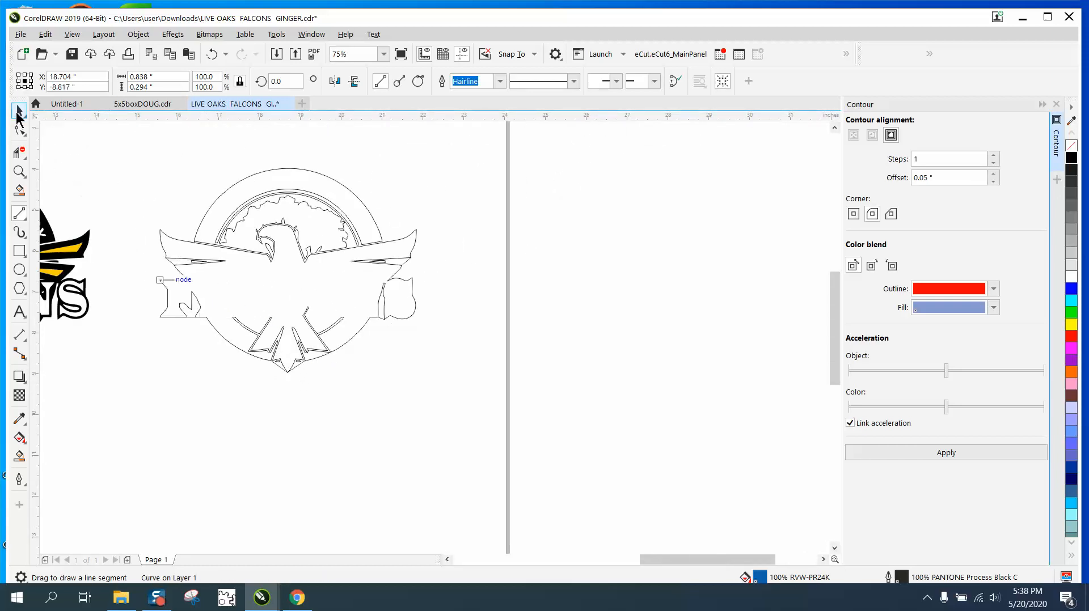
Step: Frame the tracing with a rectangle, Smart Fill its outer region, and select the silhouette
drag(136, 151, 188, 327)
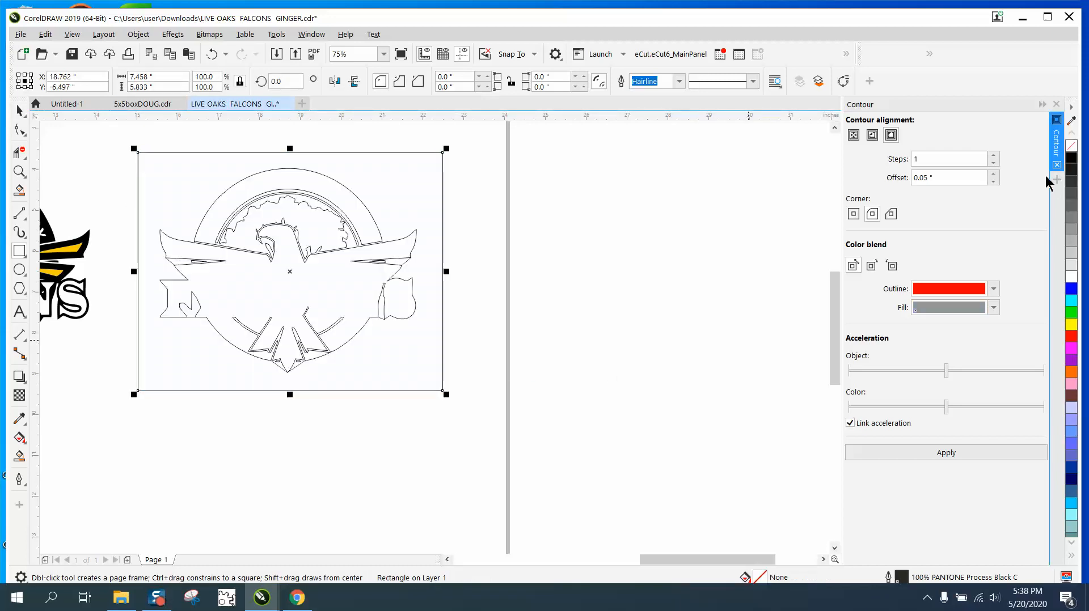
mouse_move(18, 456)
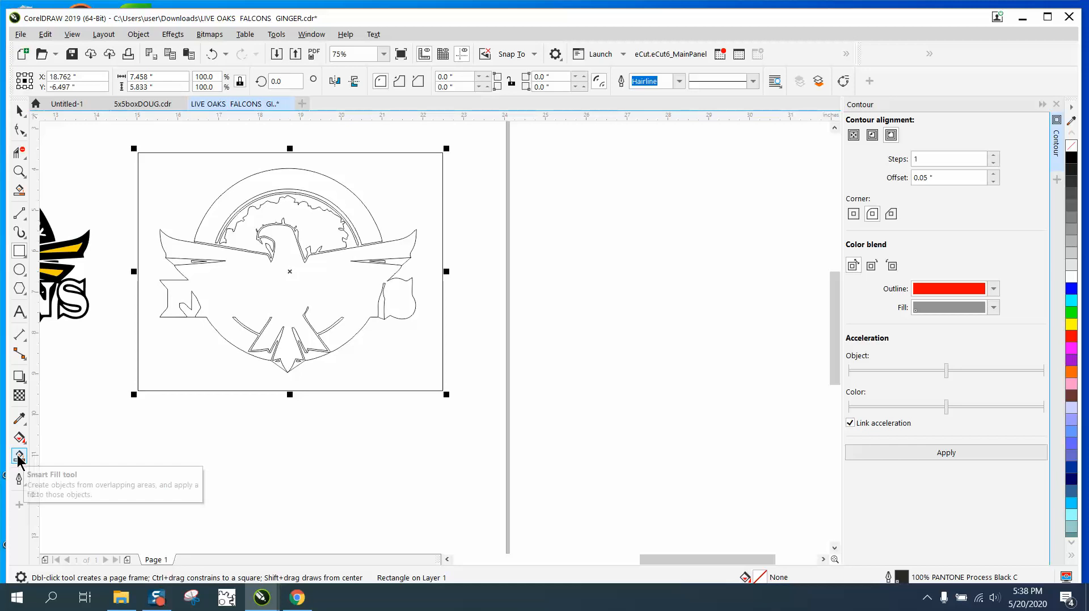
click(19, 456)
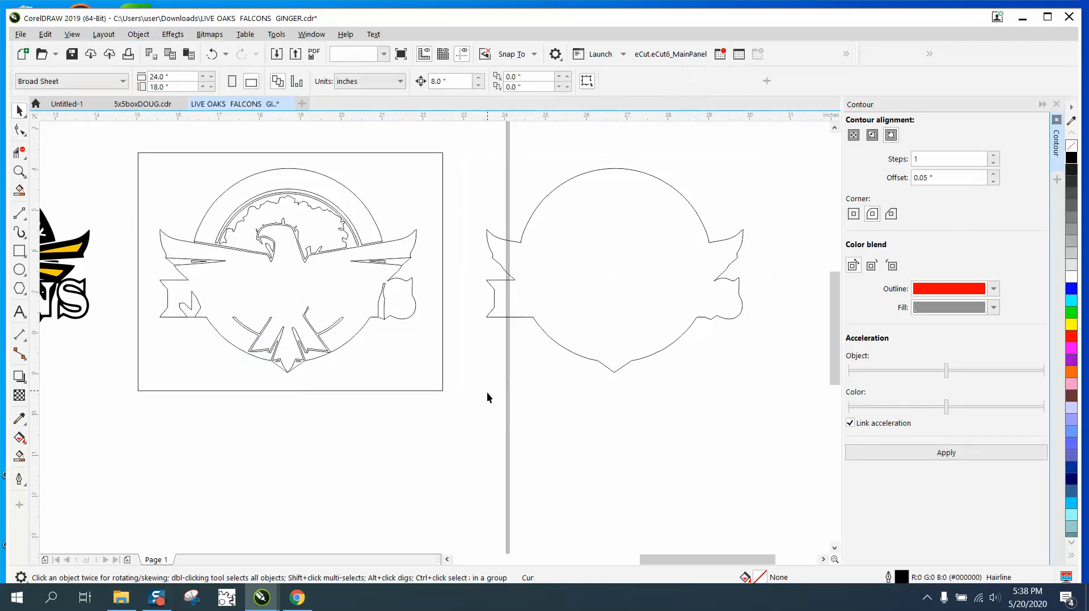
click(614, 271)
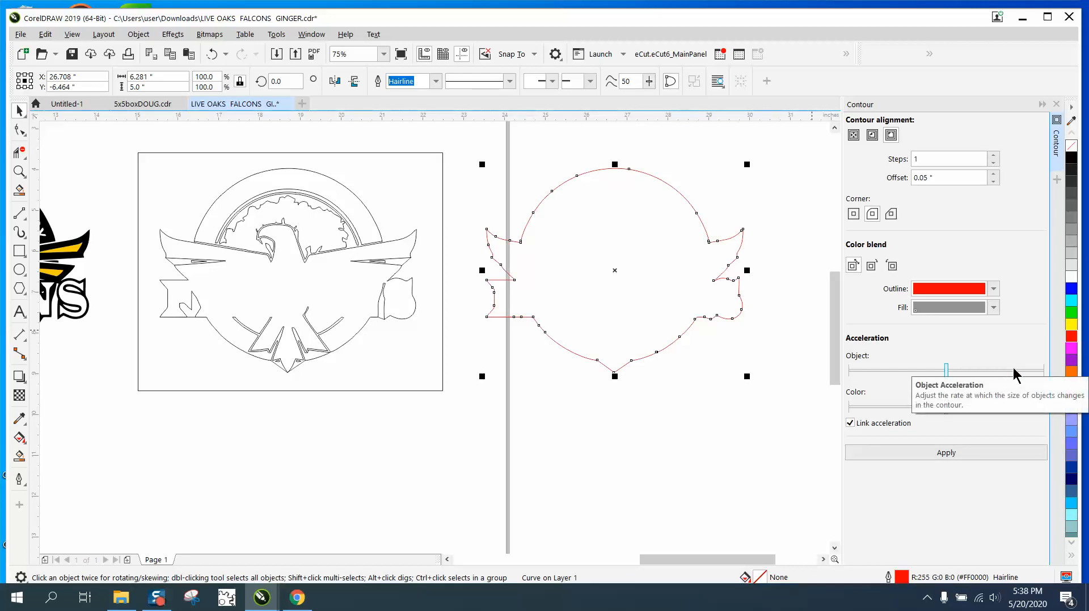
mouse_move(749, 378)
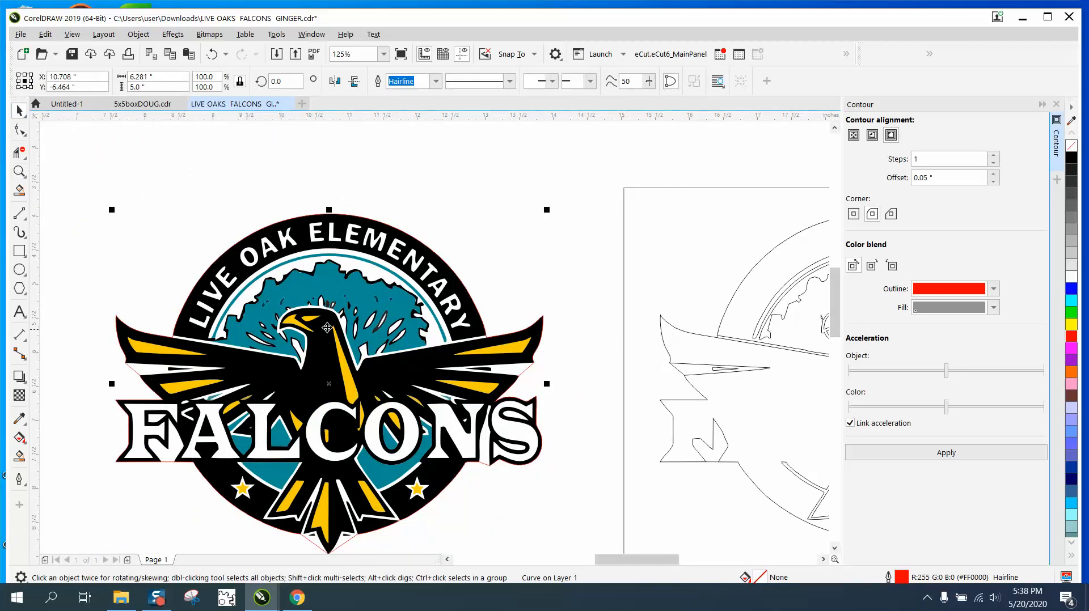
mouse_move(446, 257)
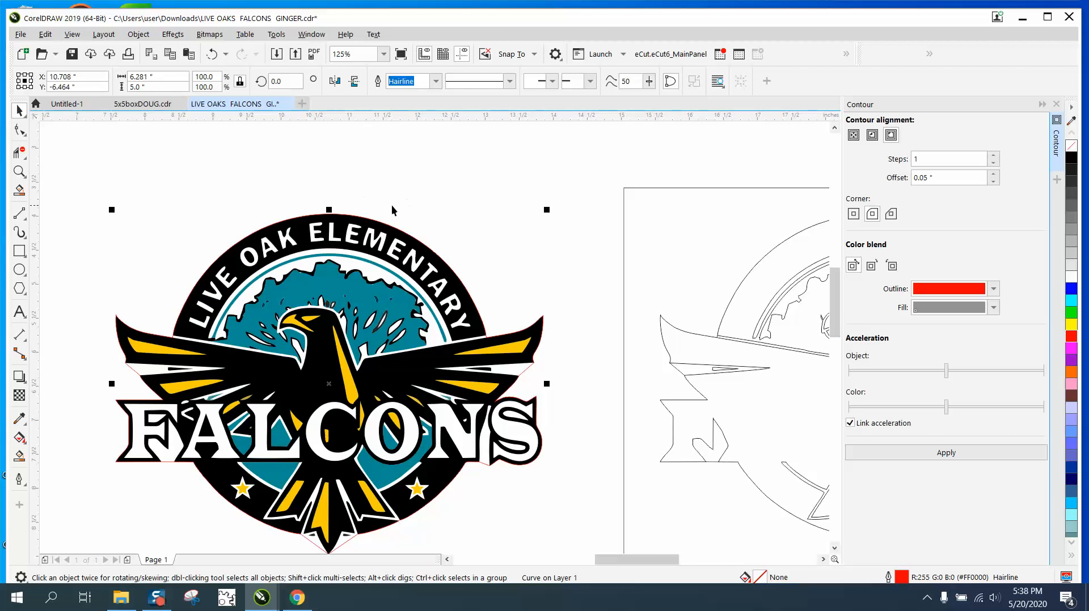
mouse_move(477, 234)
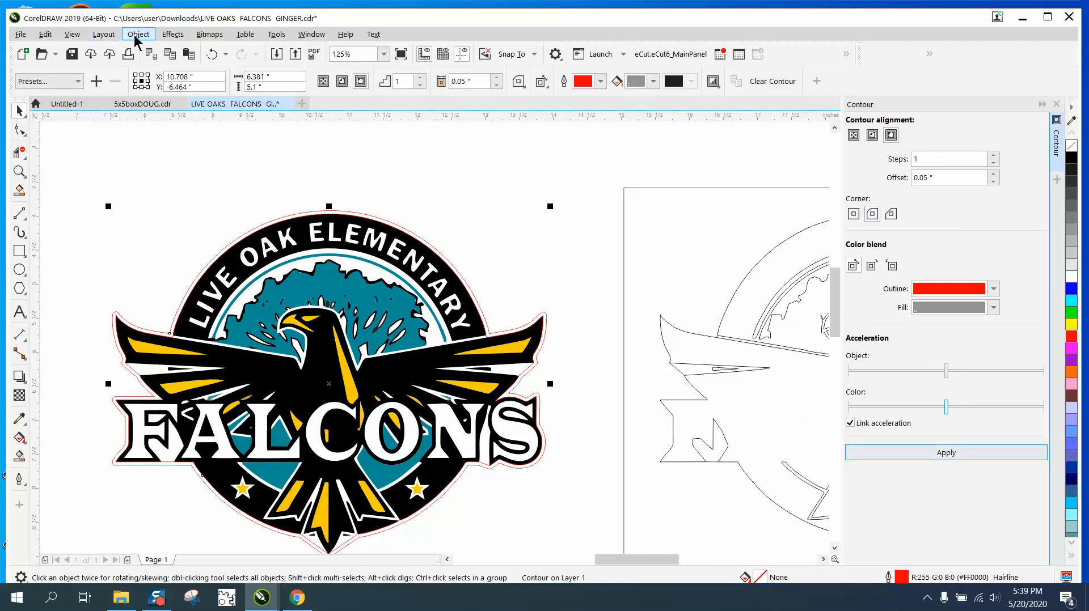
Step: Break the 0.05-inch red contour apart and zoom in on the standalone curve
click(138, 33)
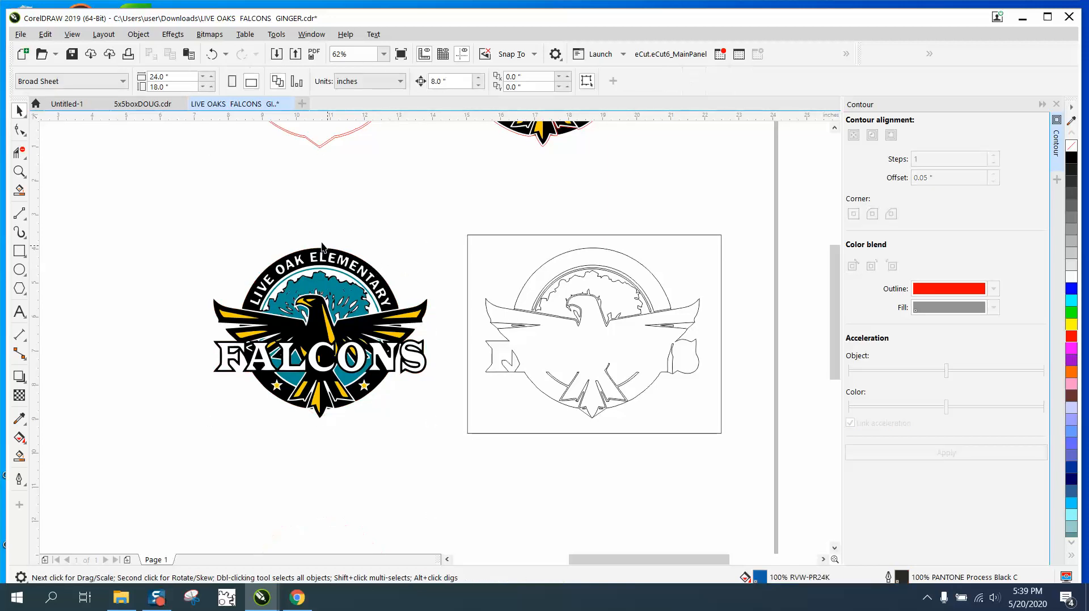
click(319, 330)
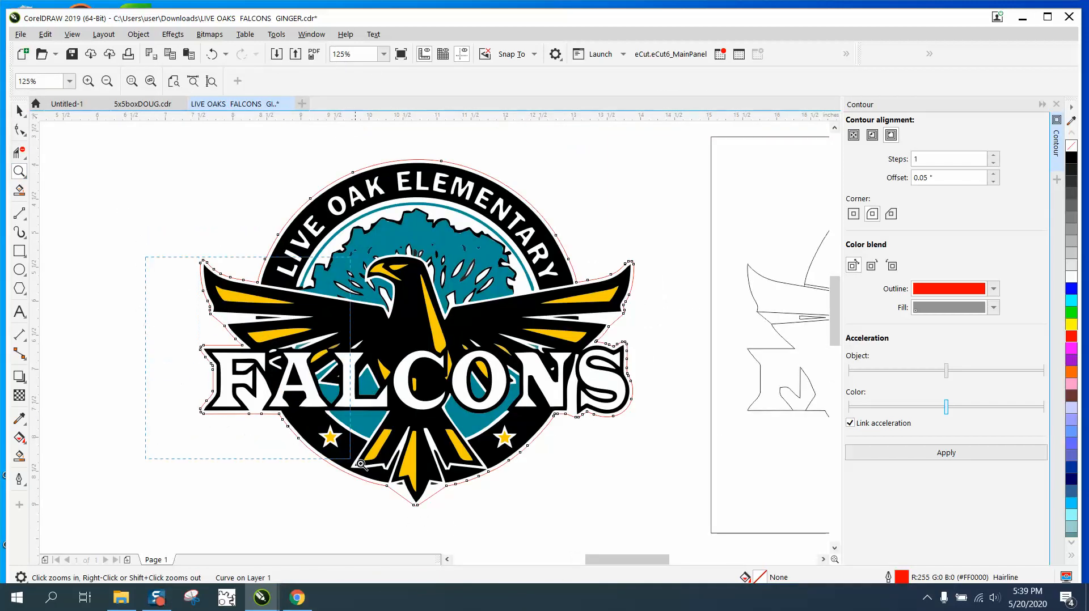
click(362, 464)
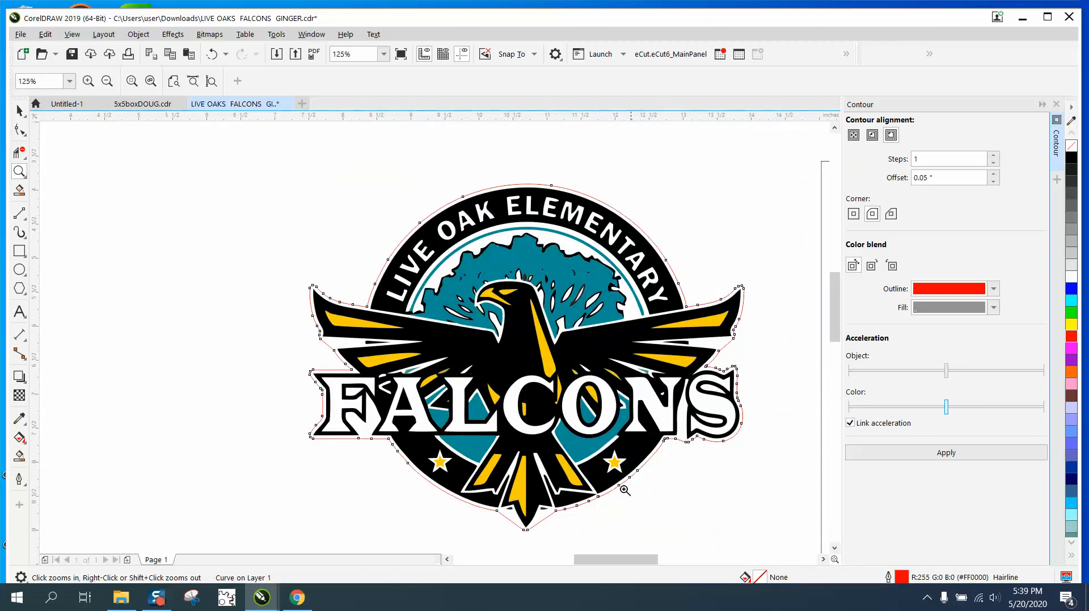
mouse_move(510, 533)
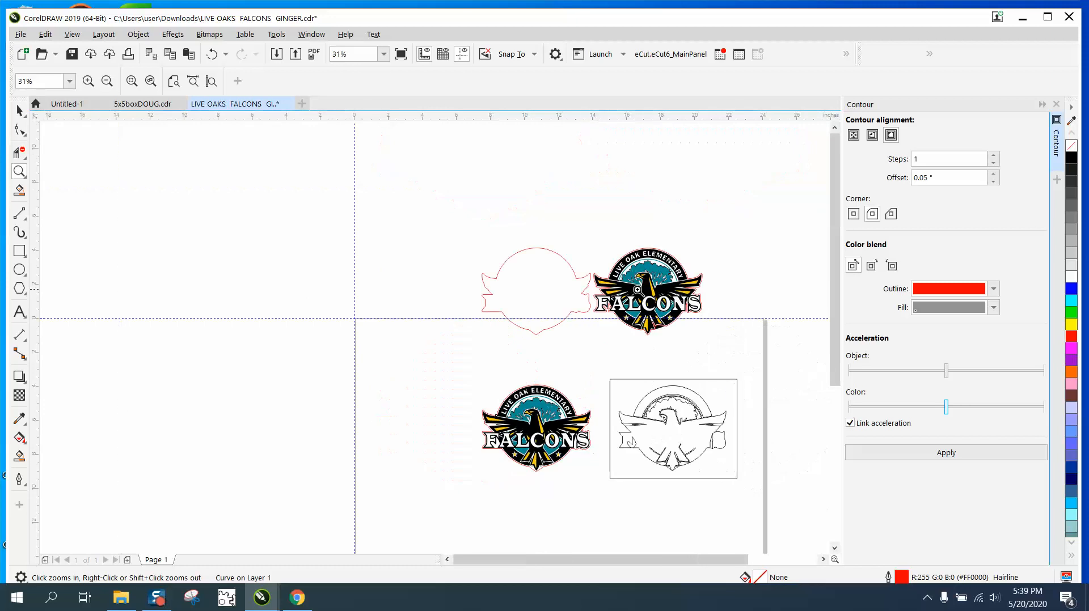
click(646, 288)
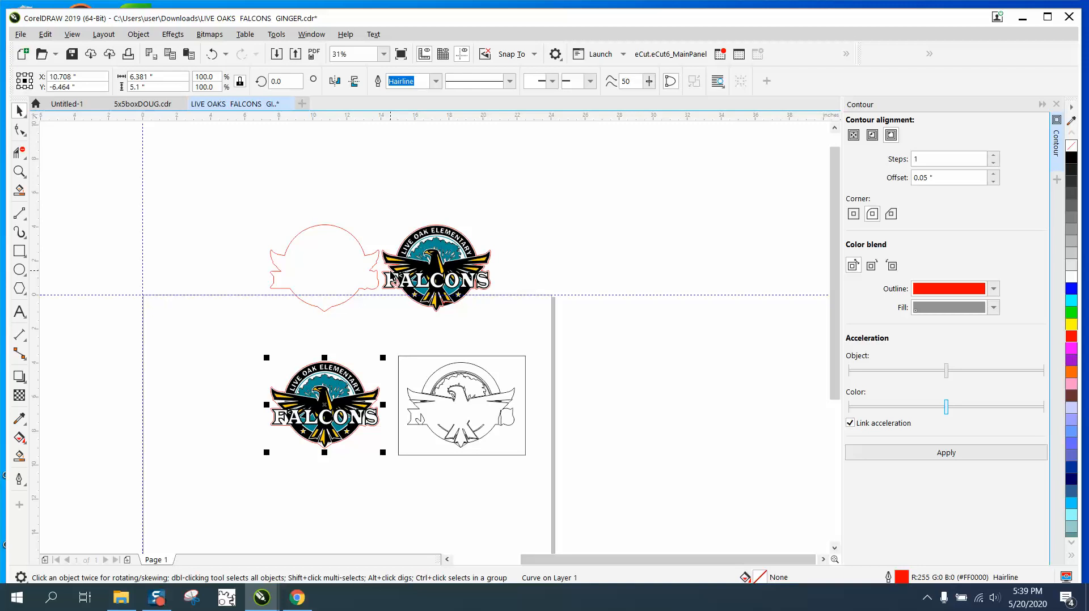
Step: Drag the rounded contour beside the spiky silhouette and Smart Fill it solid black
click(436, 266)
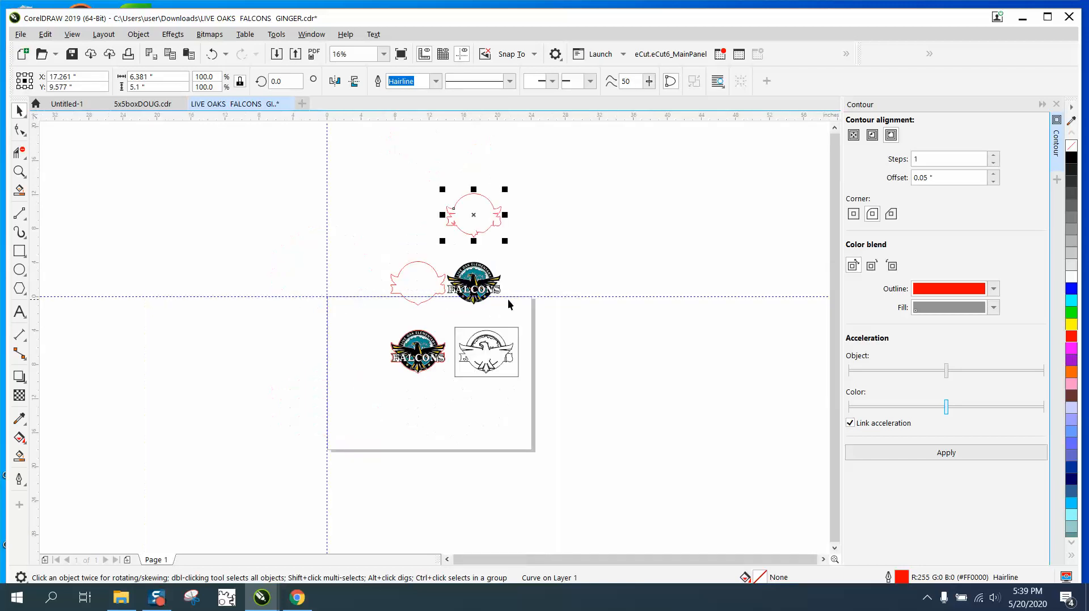
drag(474, 215, 416, 215)
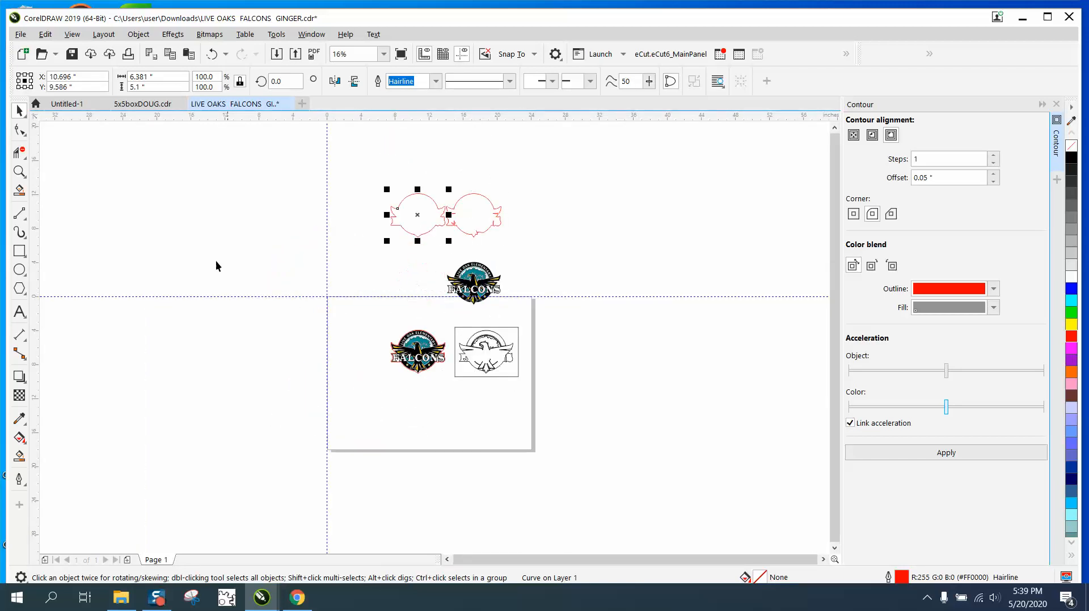
click(19, 171)
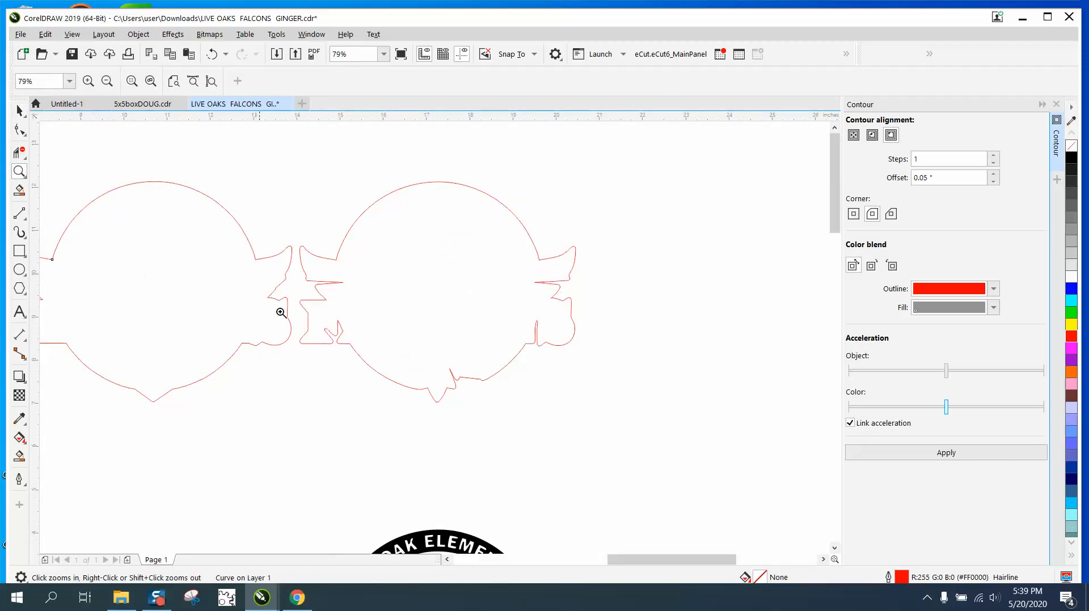
click(164, 312)
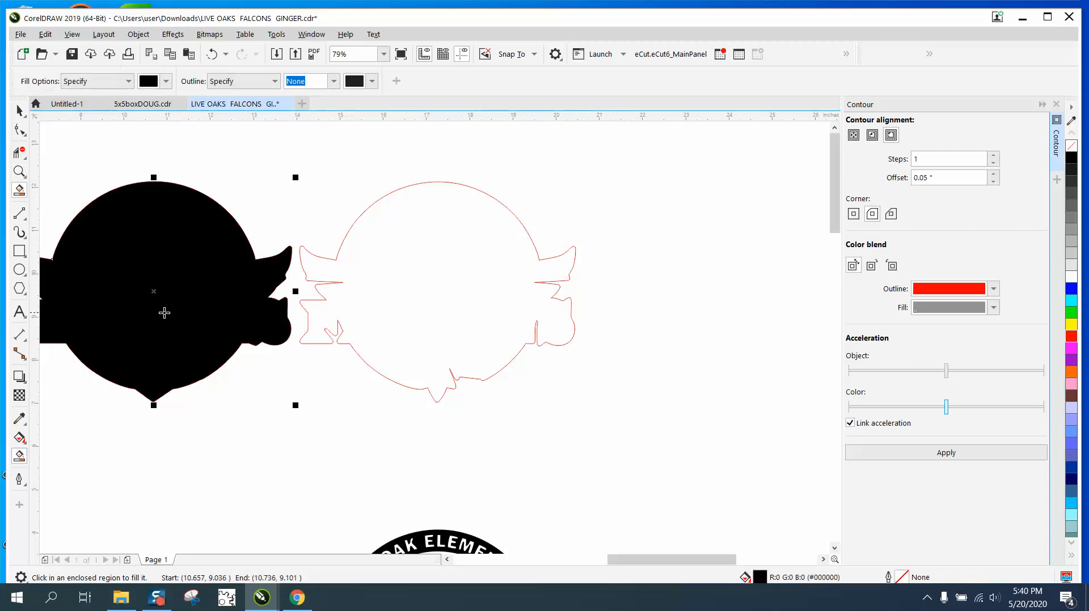